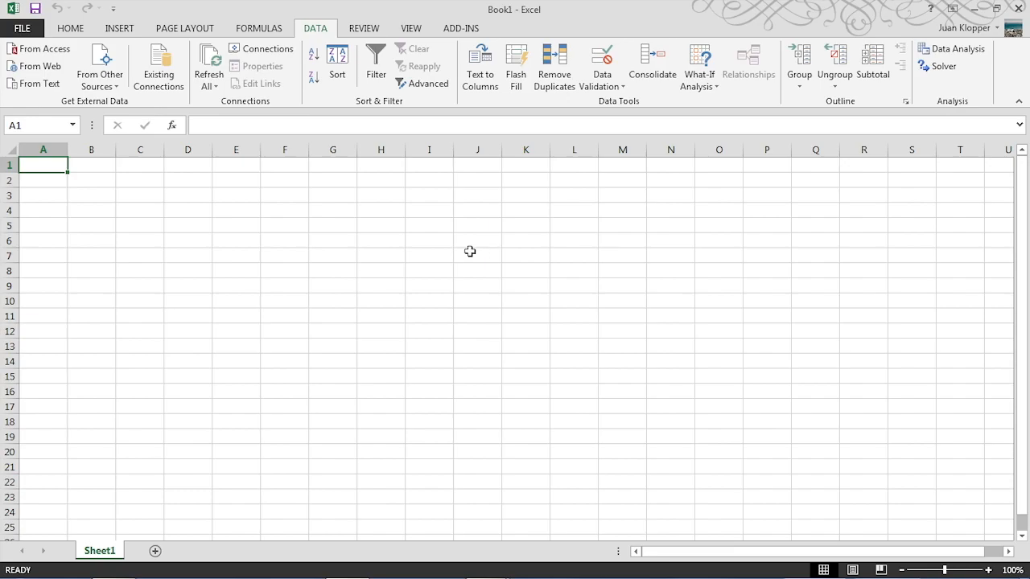
mouse_move(70, 28)
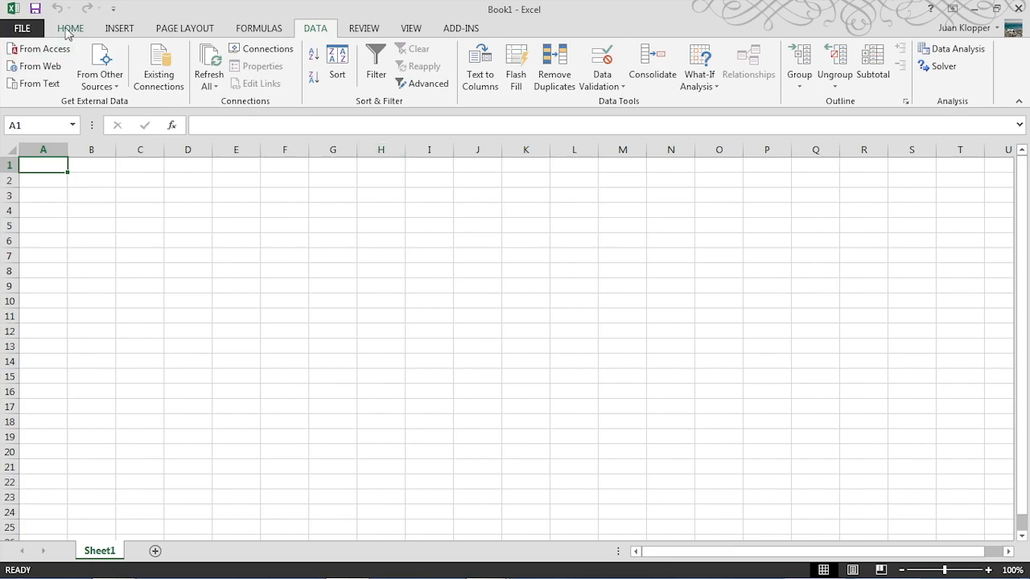
Step: Browse the Home and Data tabs, then reach the Add-Ins page in Excel Options
left_click(70, 28)
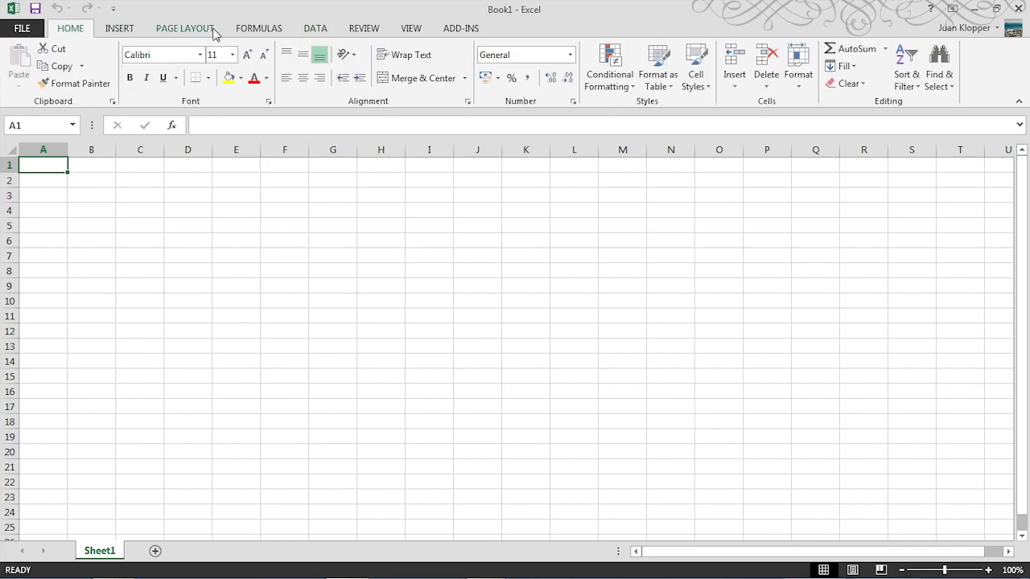
left_click(314, 28)
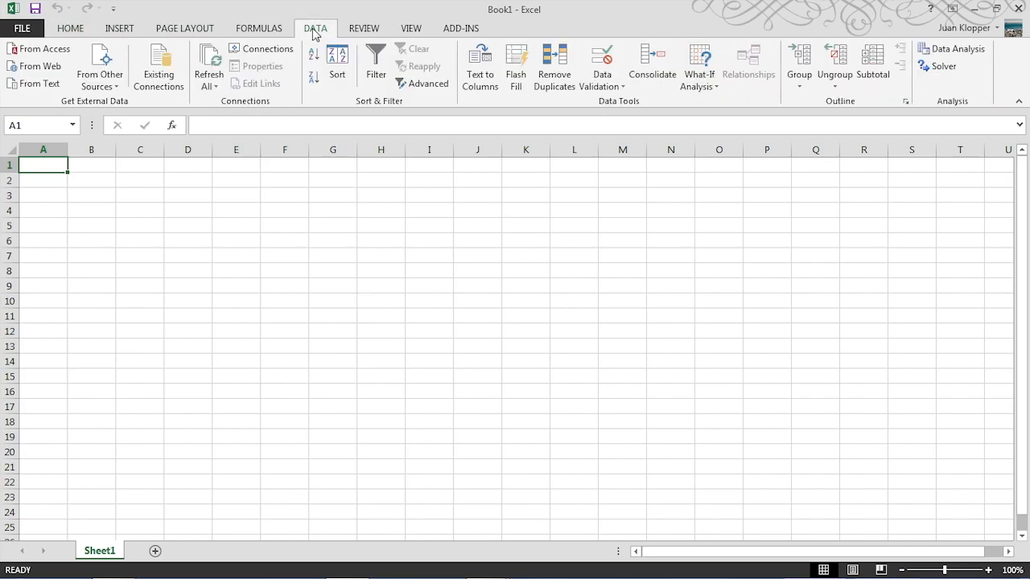
mouse_move(940, 66)
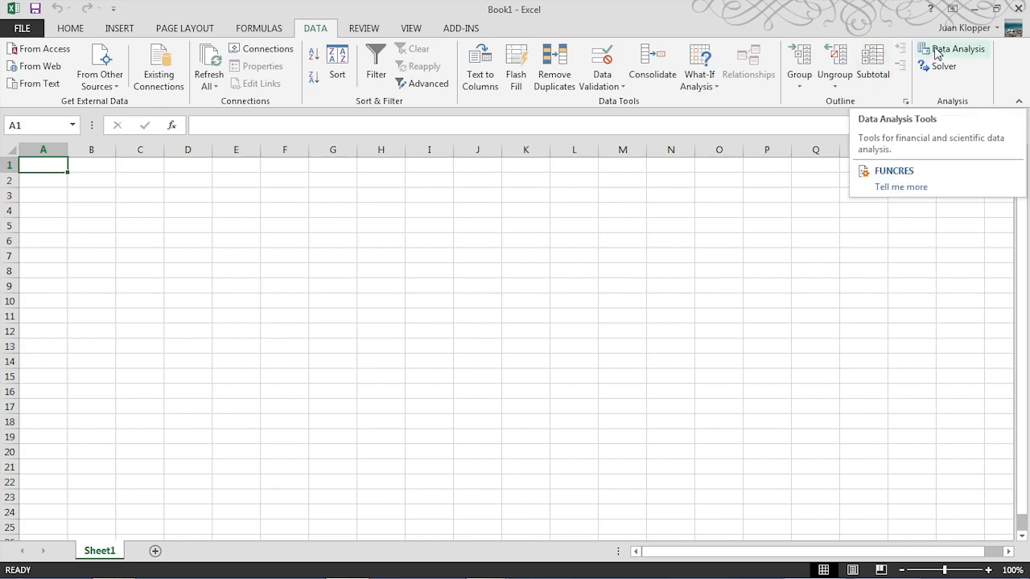
mouse_move(935, 53)
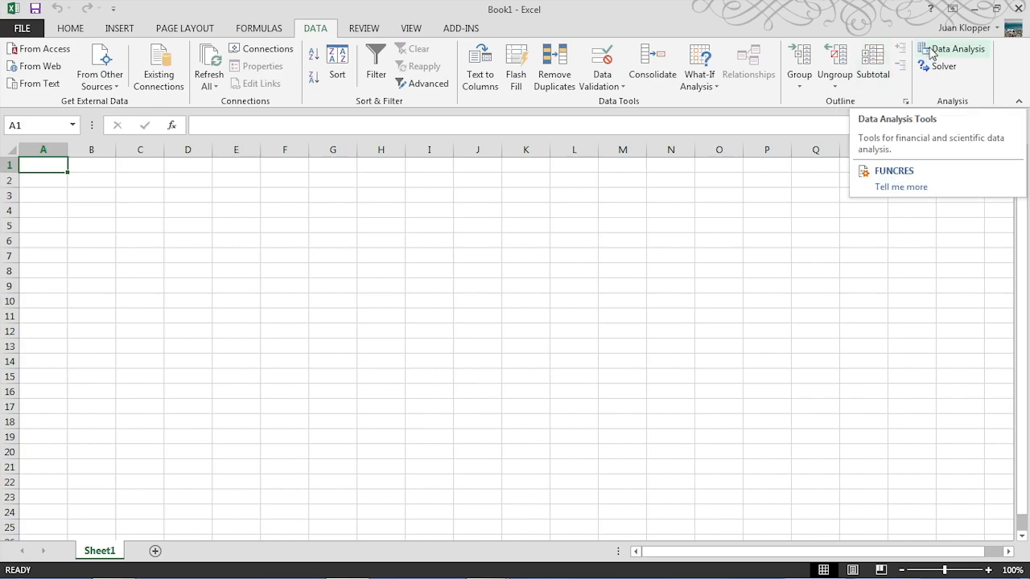
mouse_move(459, 283)
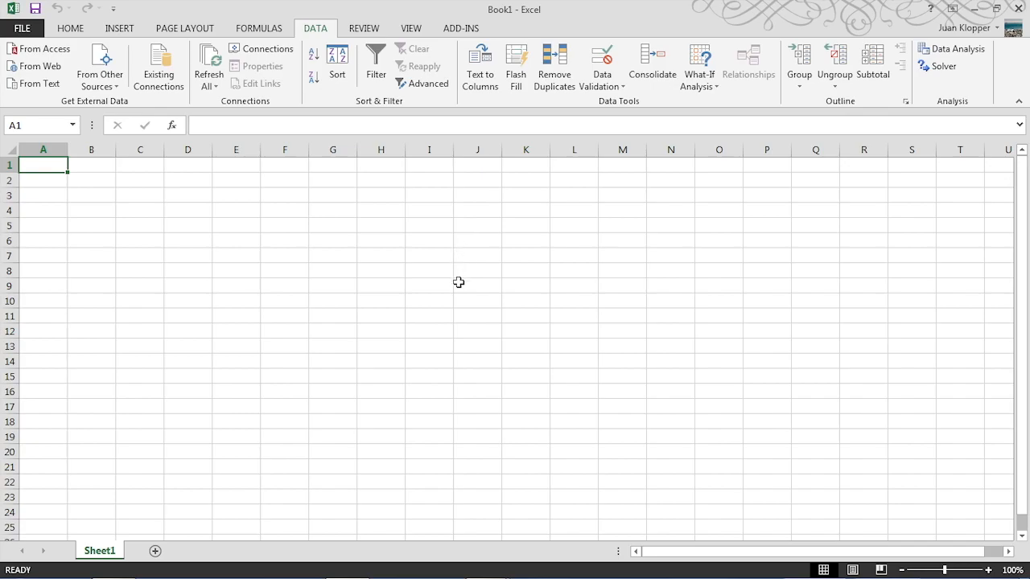
mouse_move(460, 298)
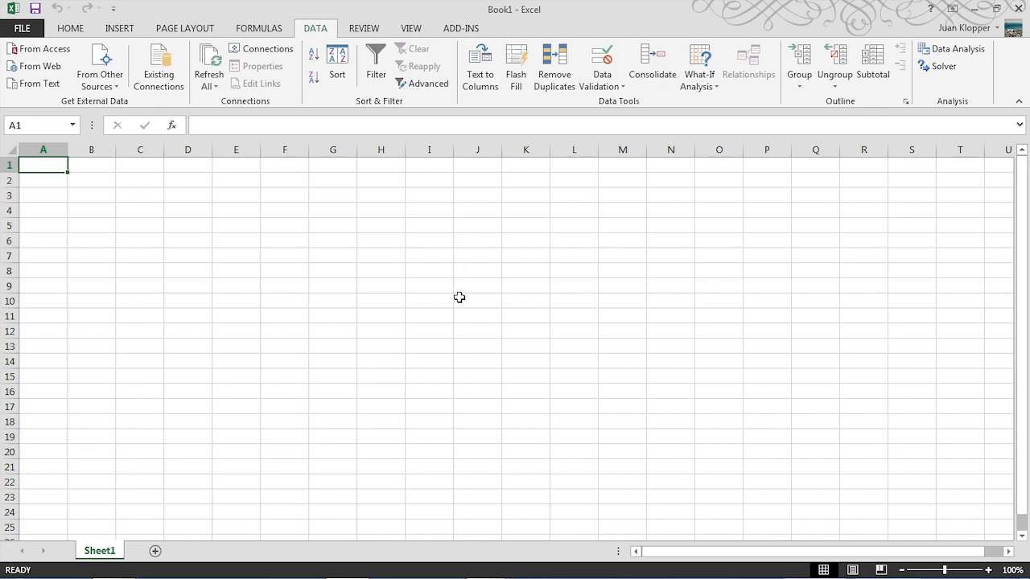
mouse_move(944, 56)
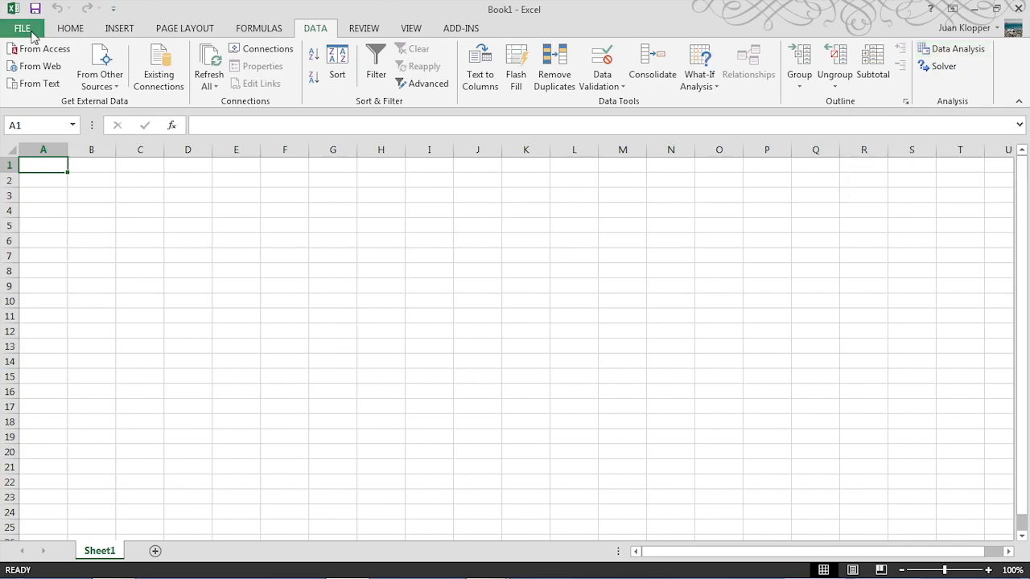
left_click(22, 28)
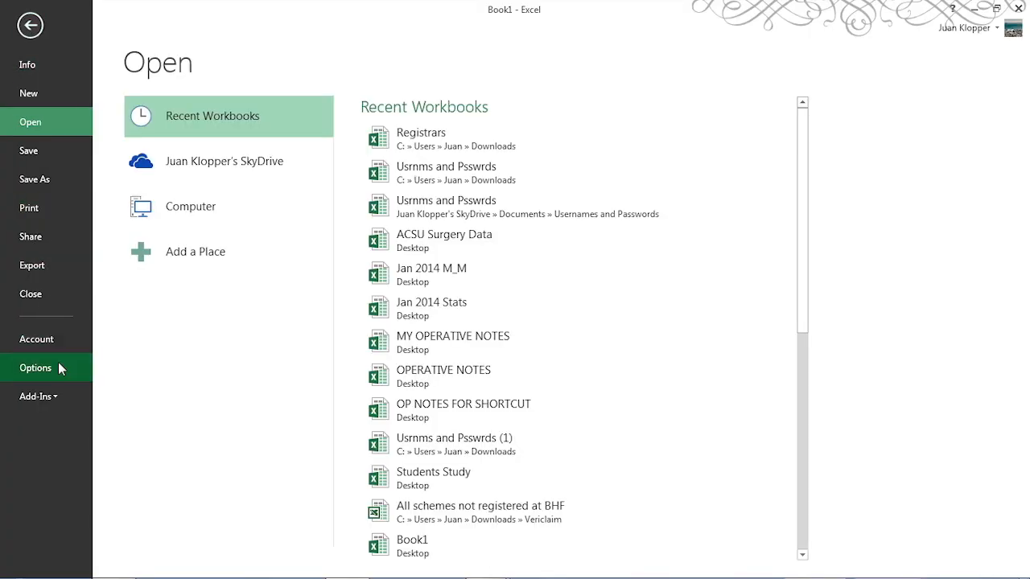
left_click(35, 368)
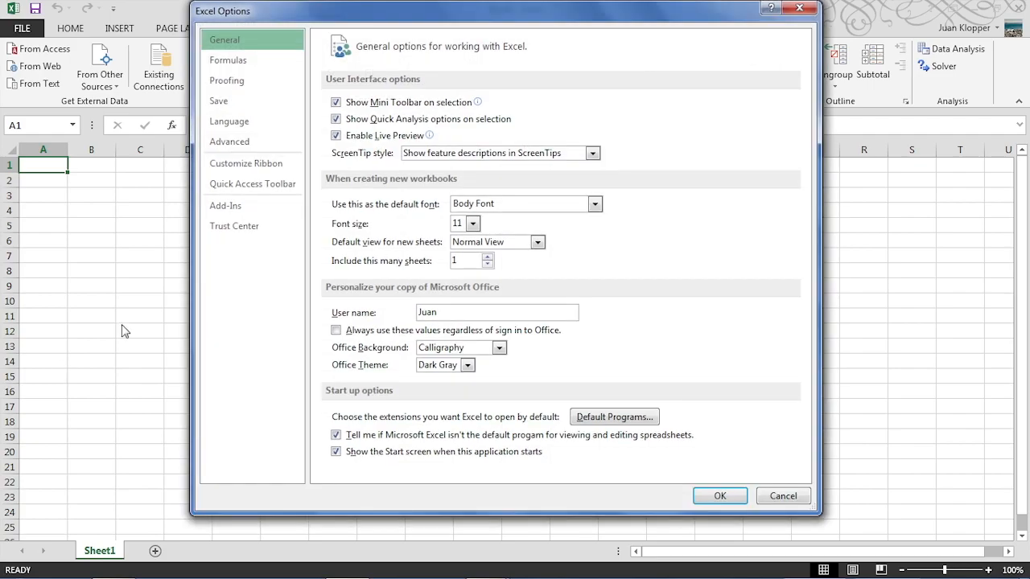
mouse_move(225, 205)
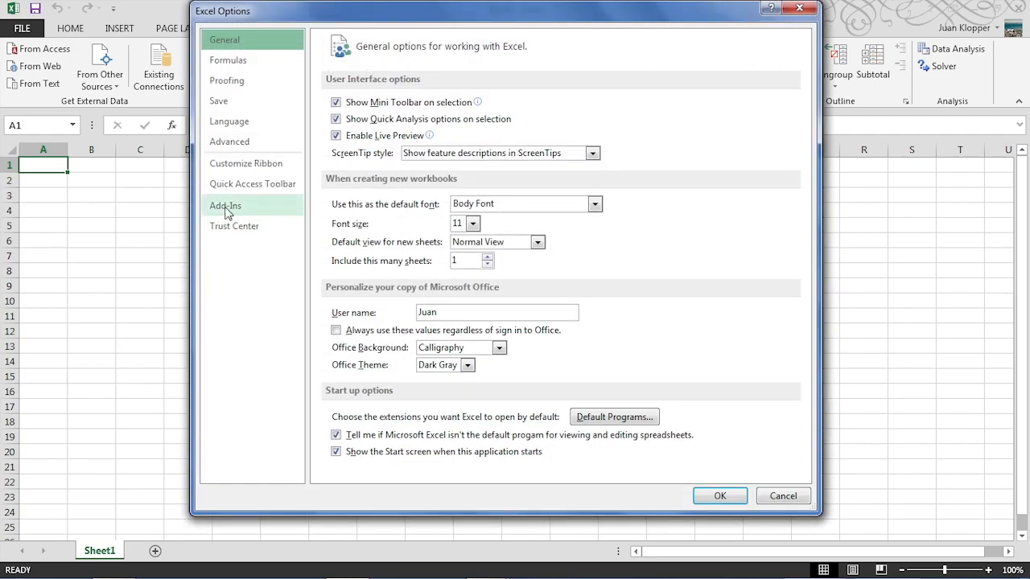
left_click(225, 205)
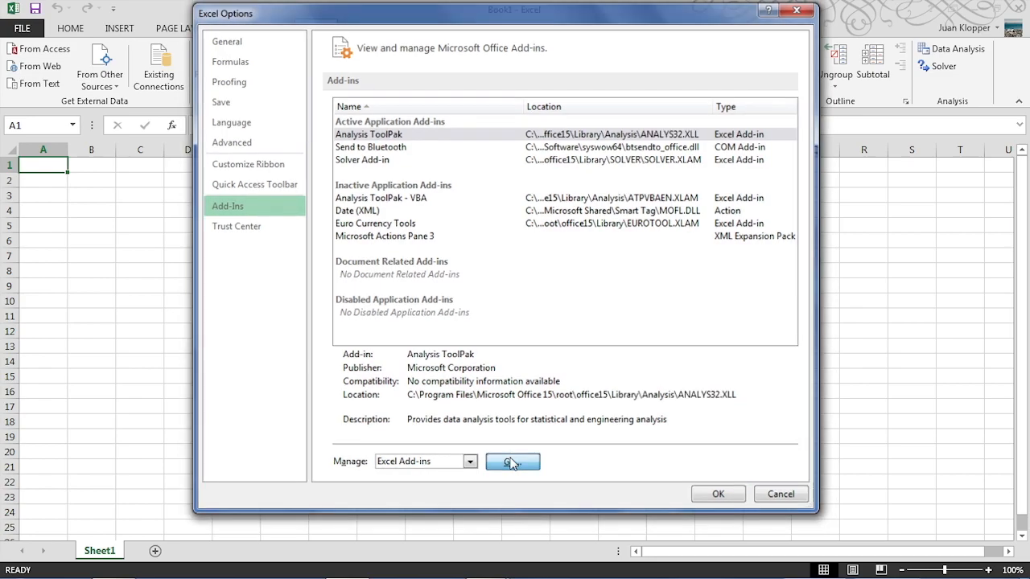
Step: Tick Analysis ToolPak in the Excel Add-ins manager and confirm Data Analysis appears
left_click(512, 461)
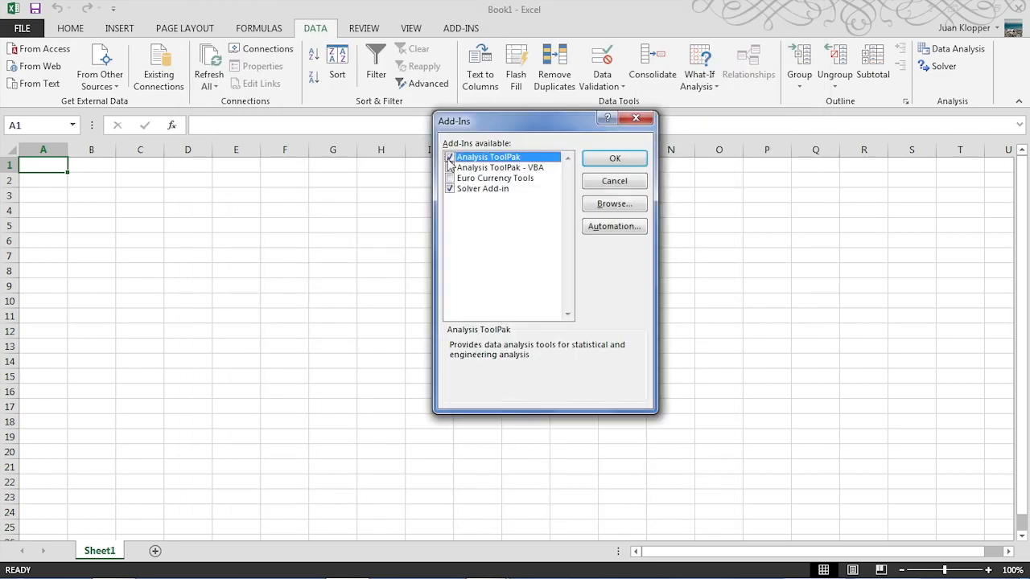
left_click(450, 156)
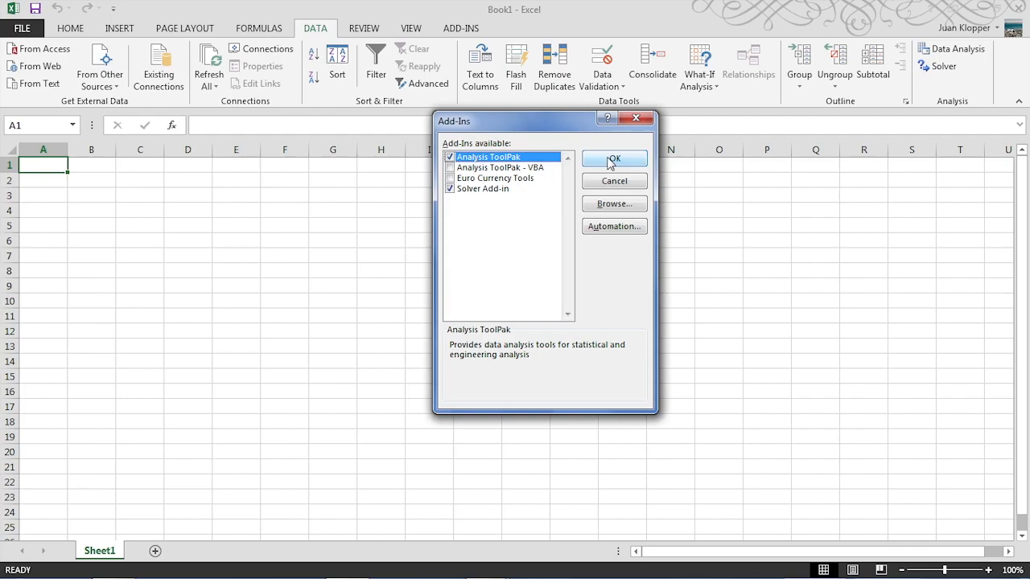
left_click(614, 158)
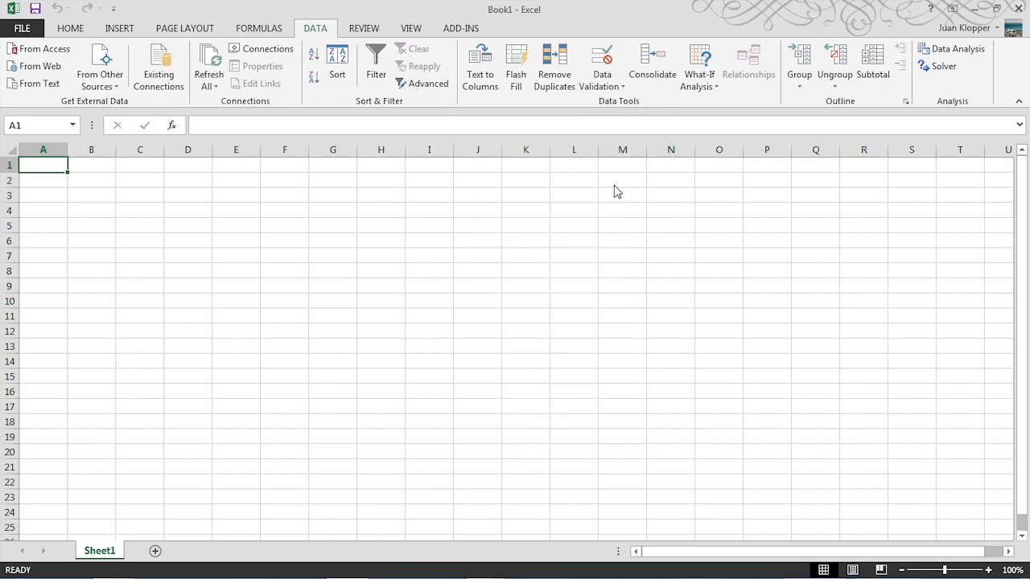
mouse_move(957, 49)
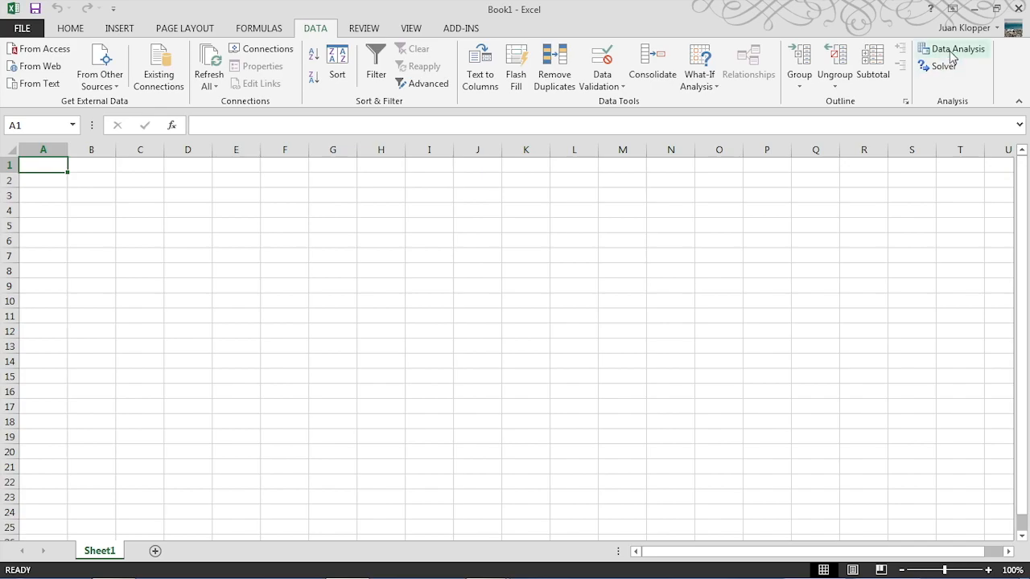
left_click(957, 49)
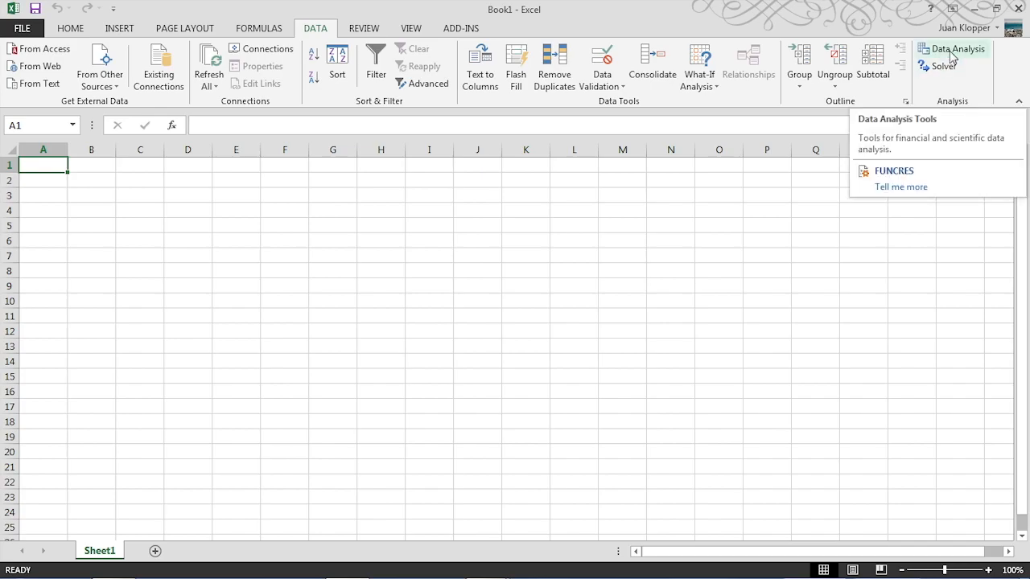